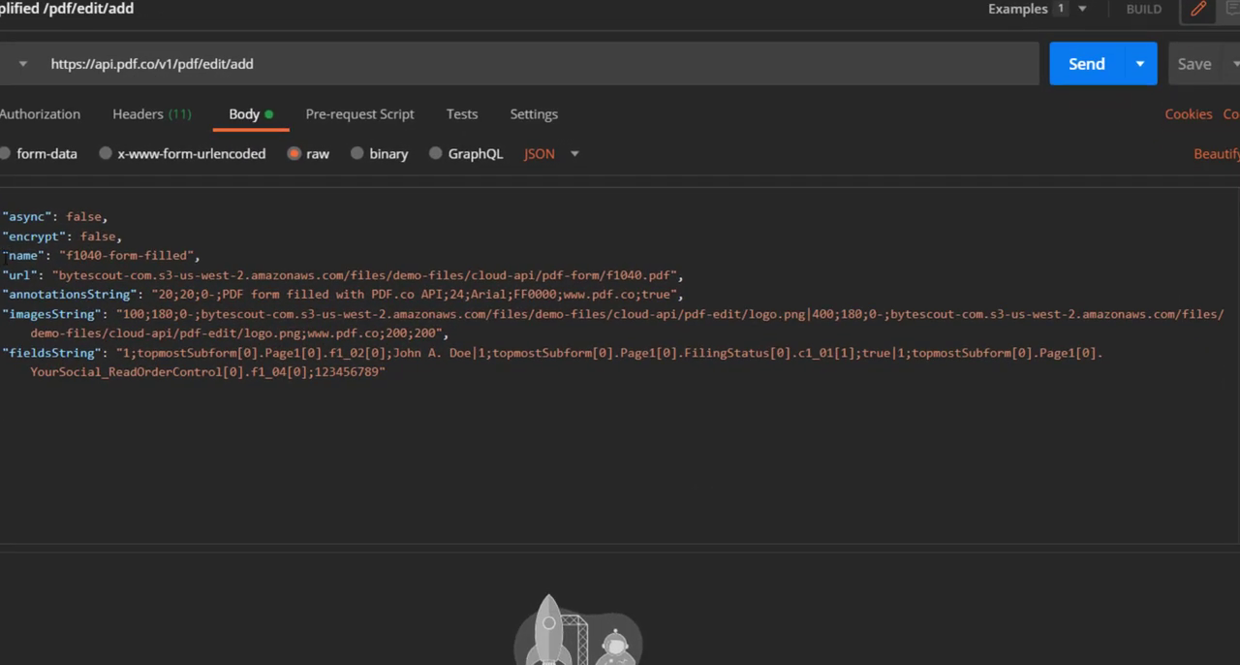
Select the source form URL, PDF link, annotation position and red FF0000 colour values.
double_click(117, 255)
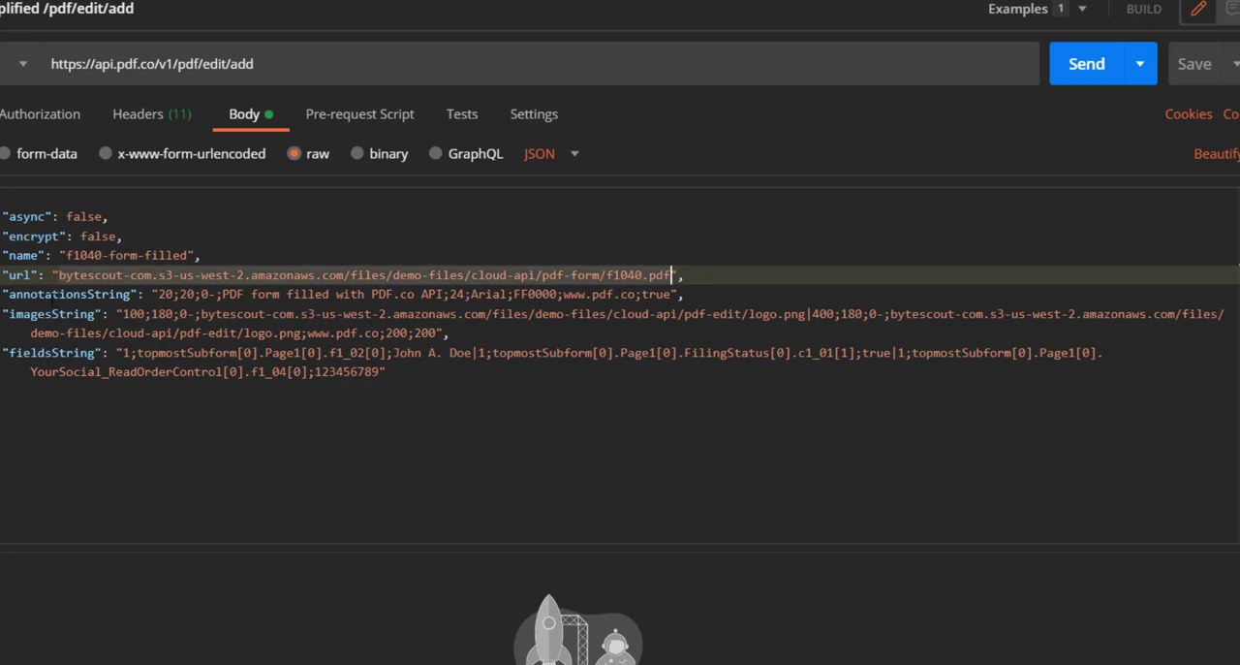
double_click(68, 294)
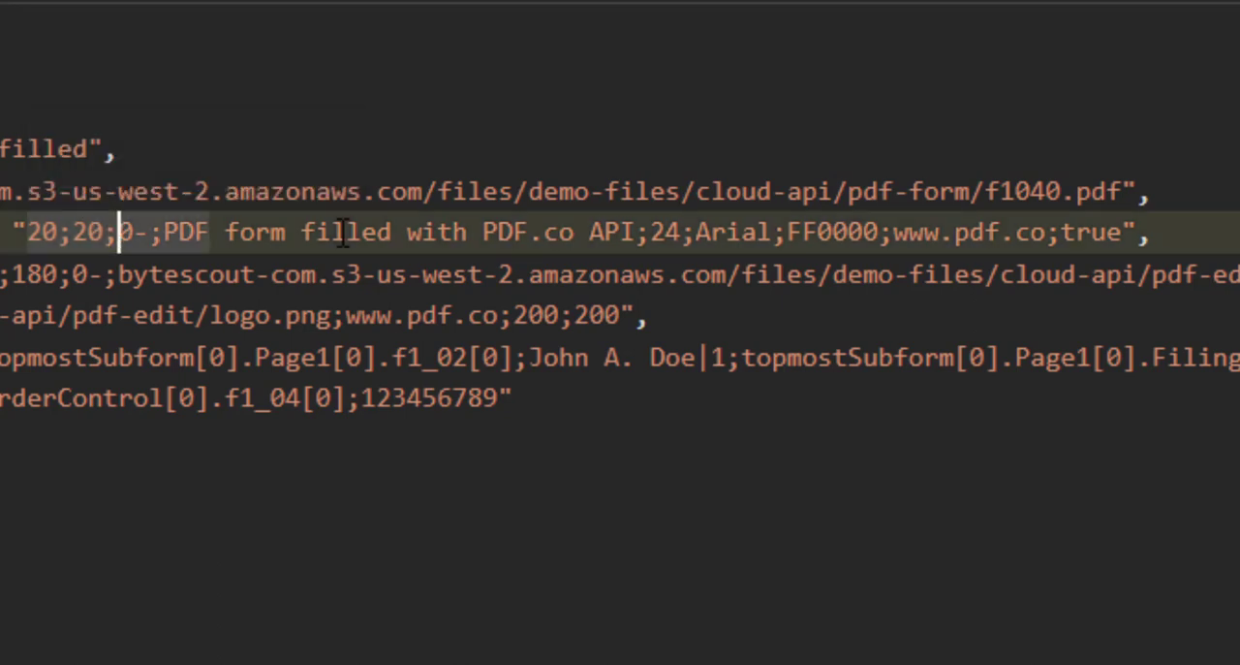
double_click(136, 232)
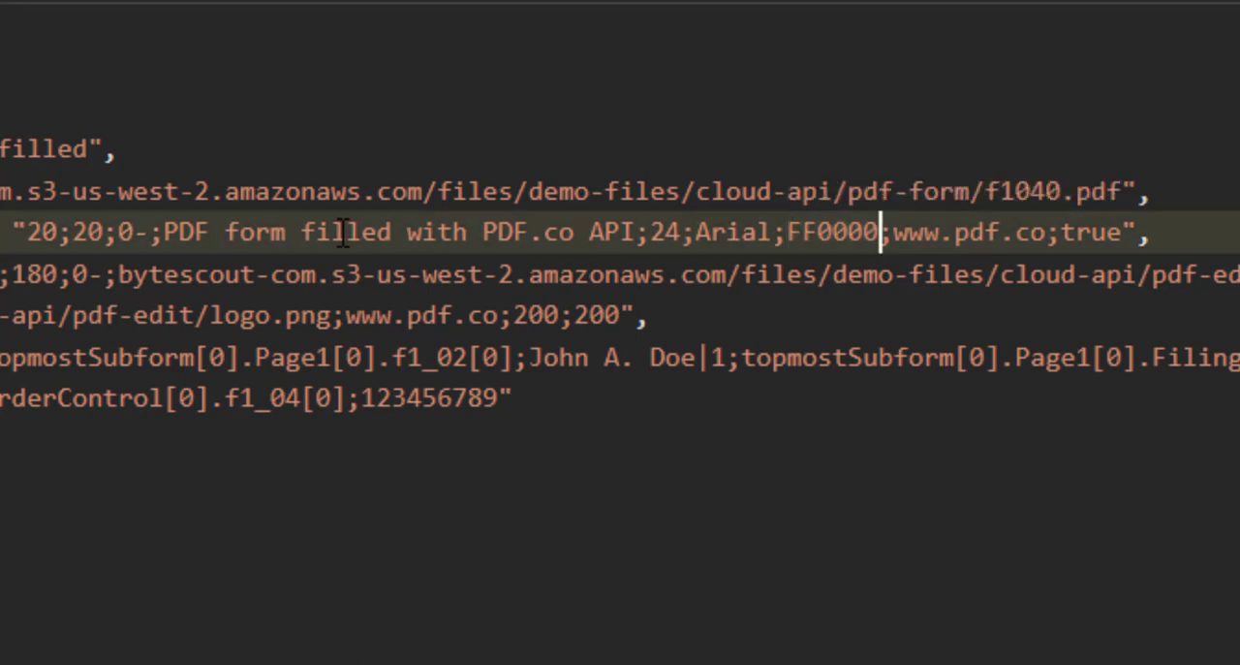
double_click(969, 232)
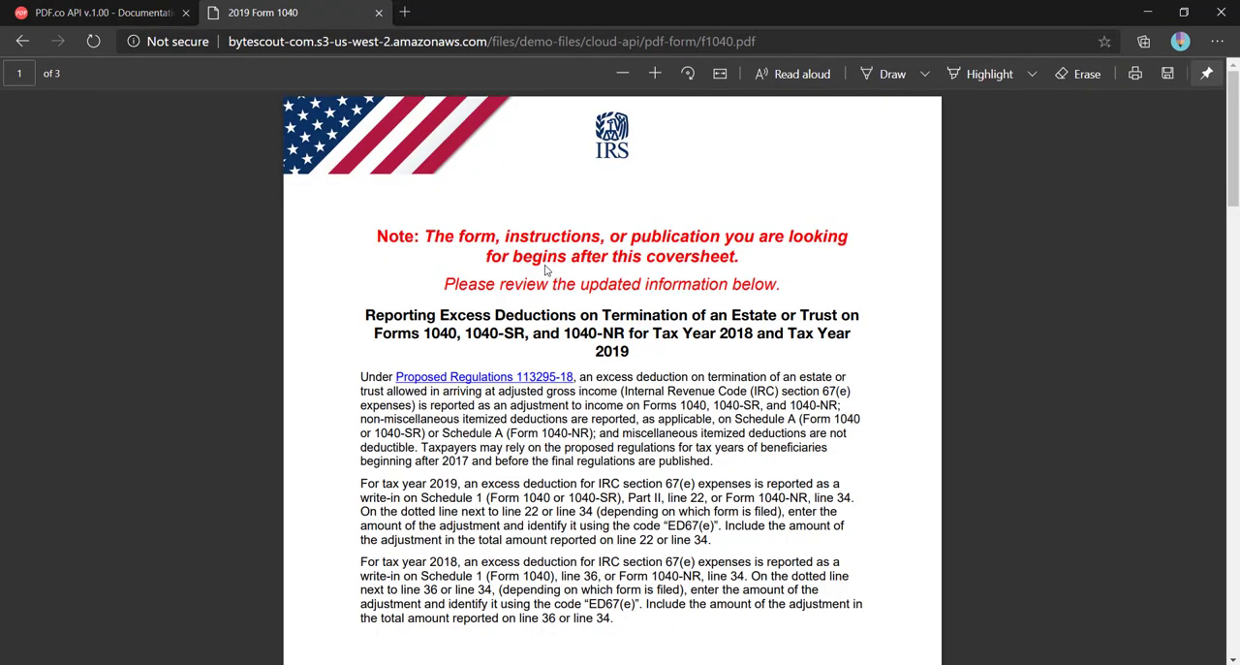
mouse_move(777, 301)
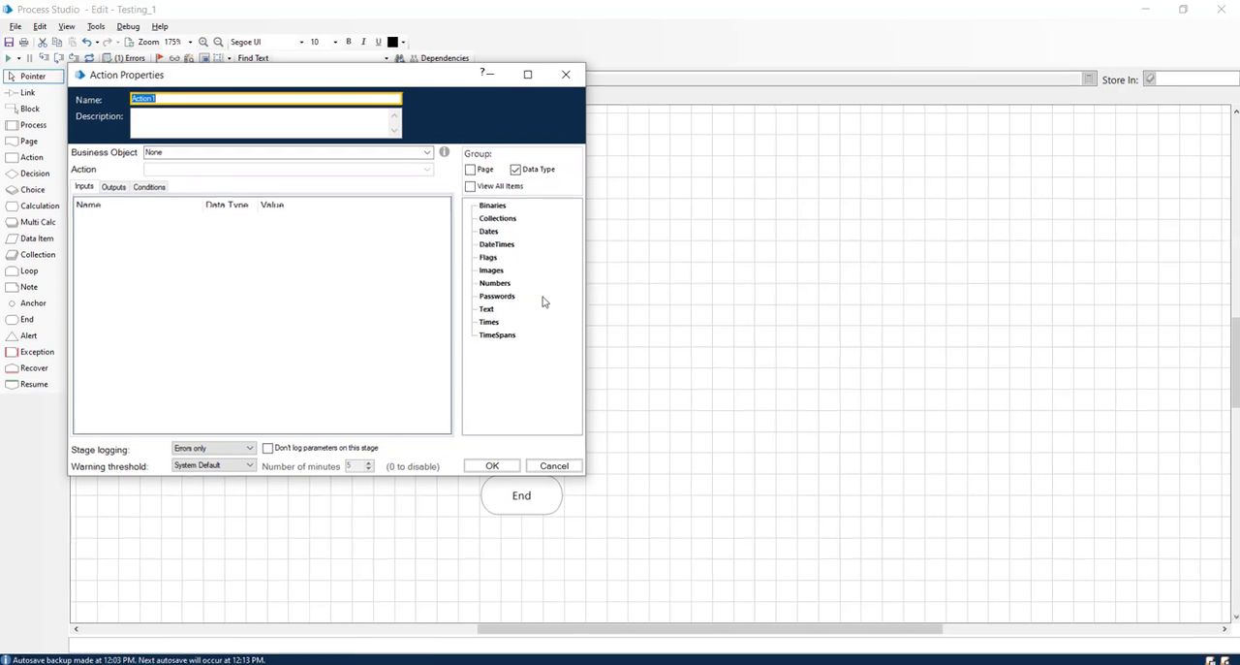
Enter 'PDFCO Add Image/Text' as the action stage's name.
type("Add")
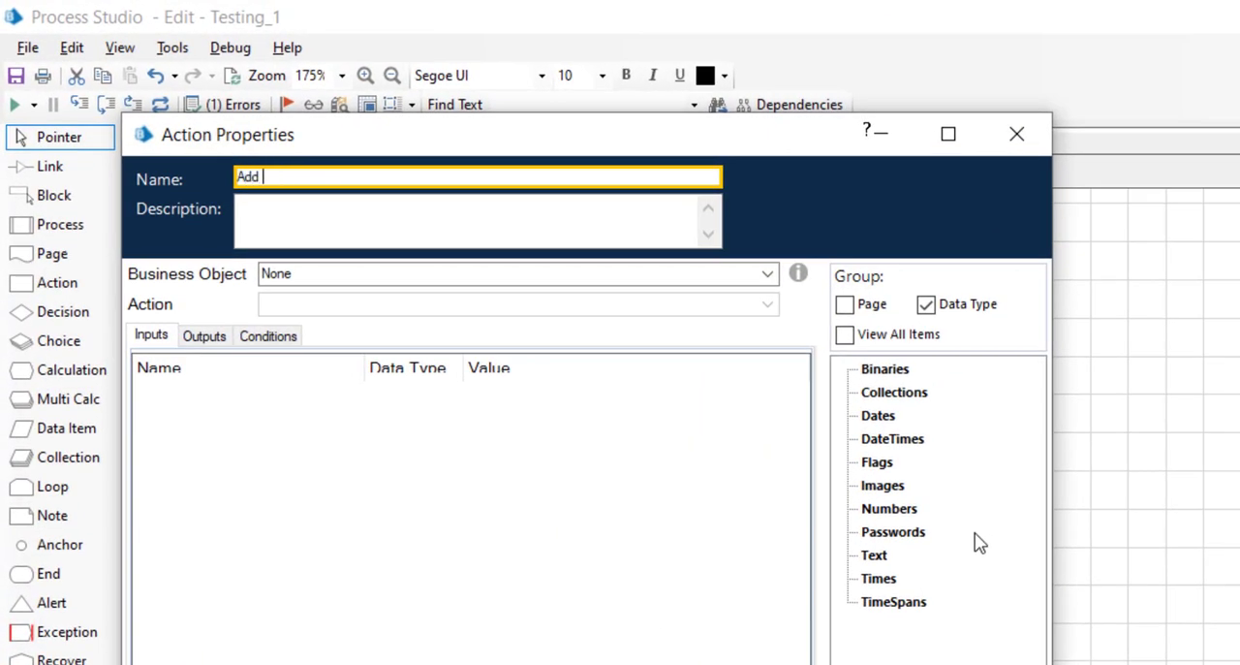
type("Image/Text")
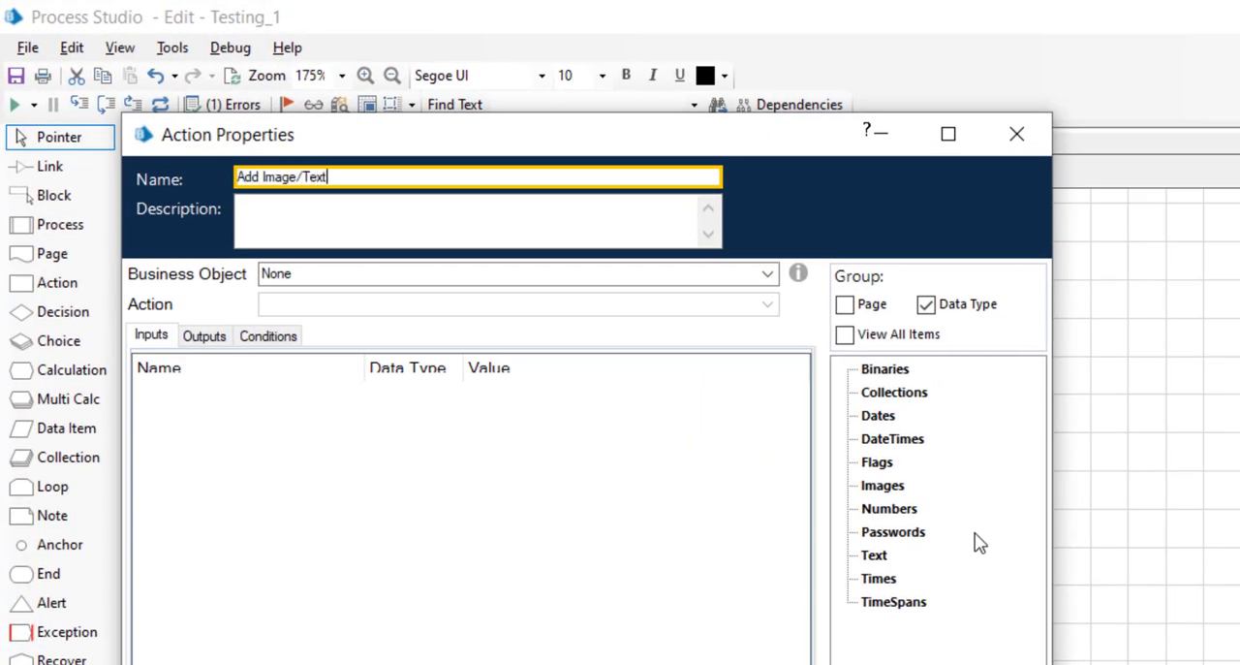
type("PDFCO")
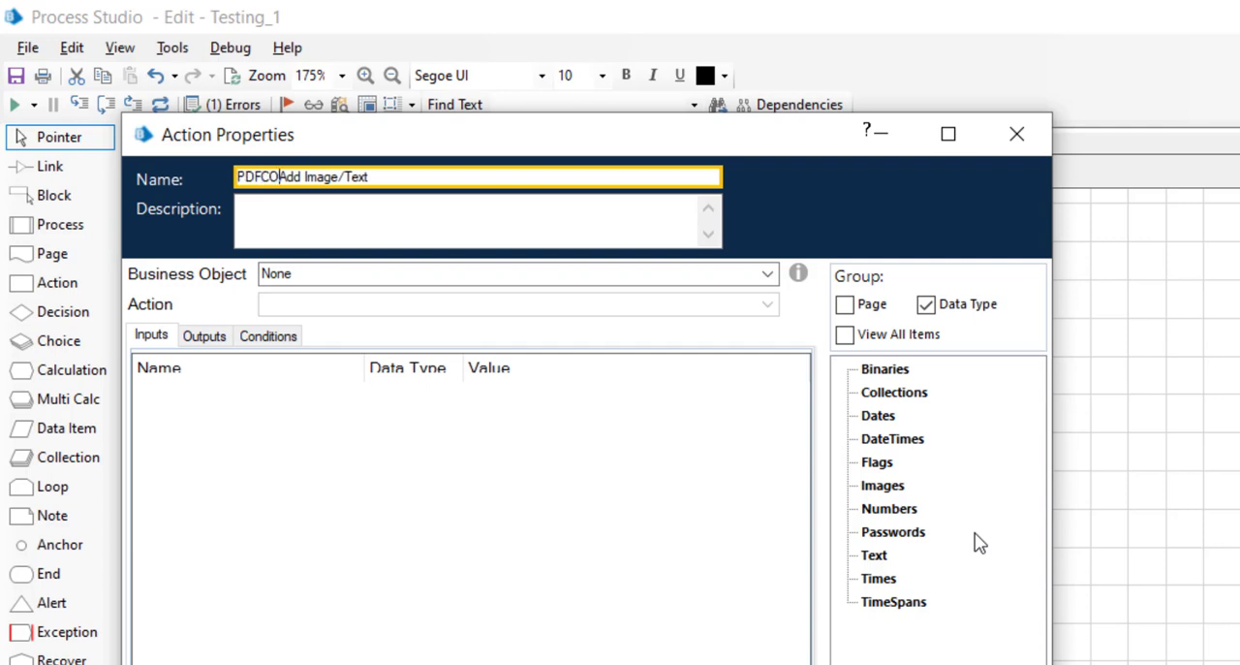
type("\" \"")
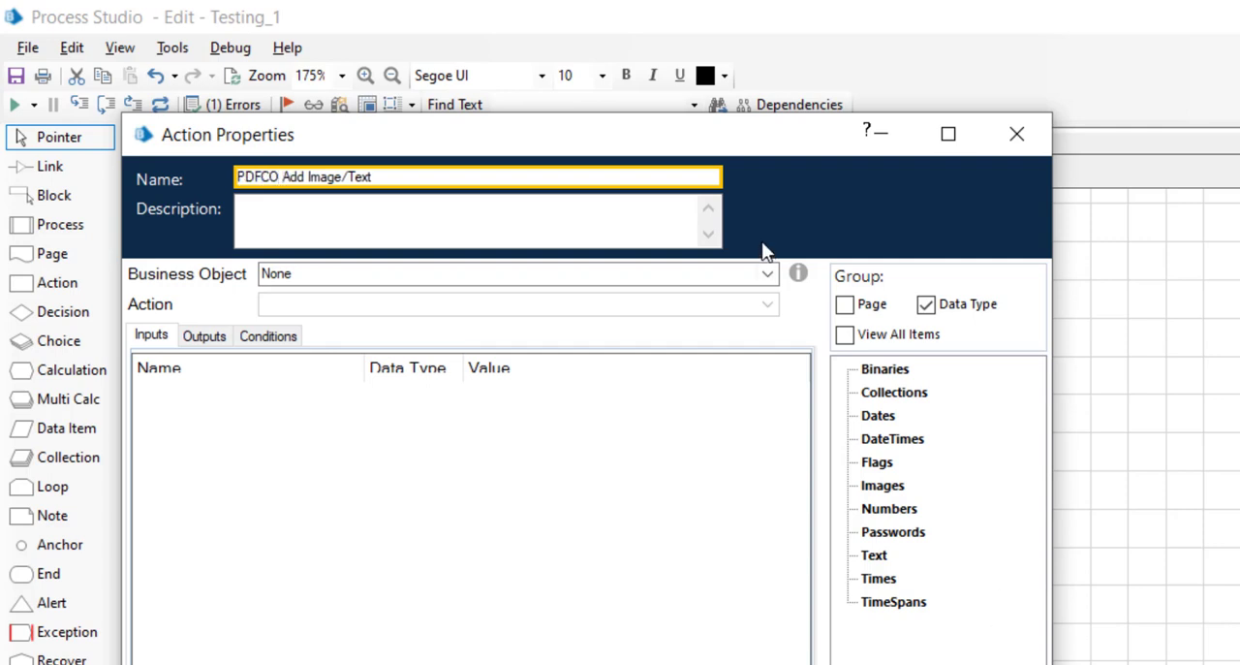
left_click(766, 273)
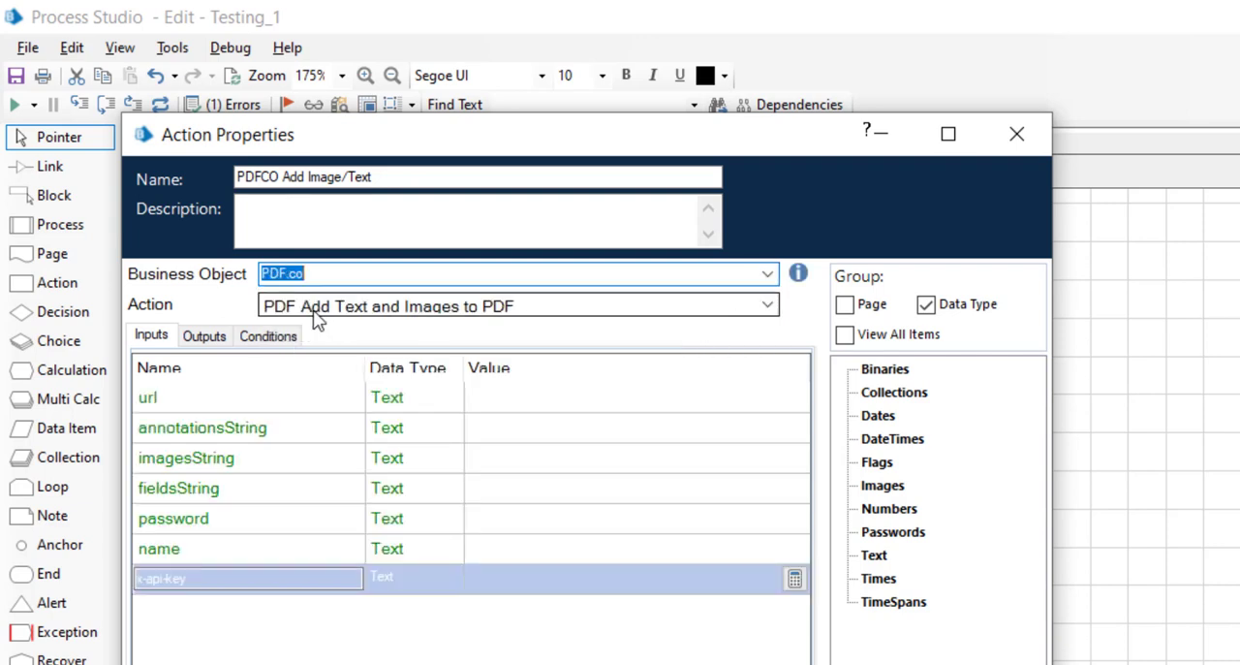
left_click(519, 305)
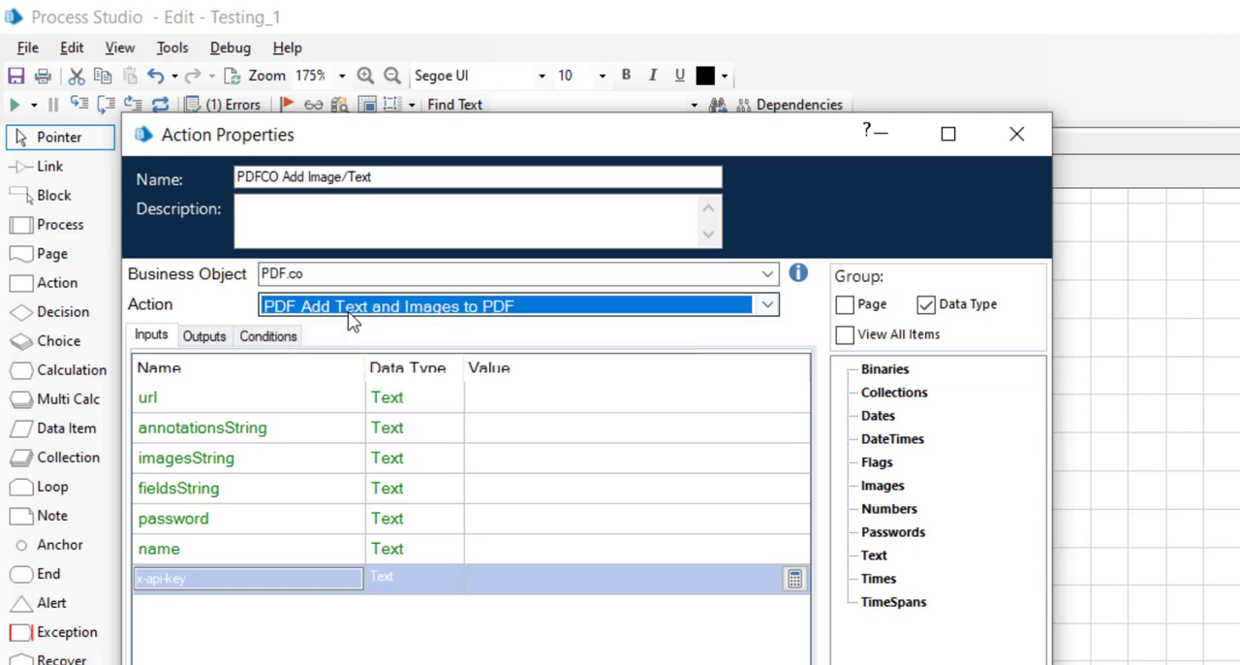
left_click(248, 396)
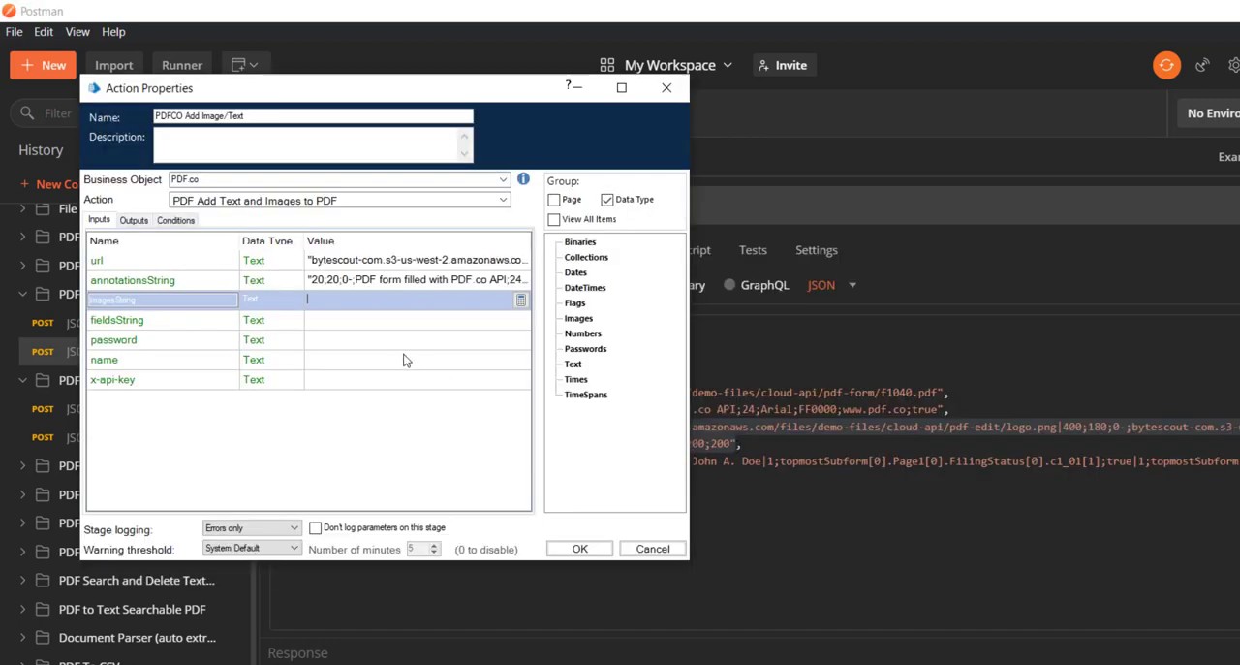
type("/pdf-edit/logo.png;www.pdf.co;200;200")
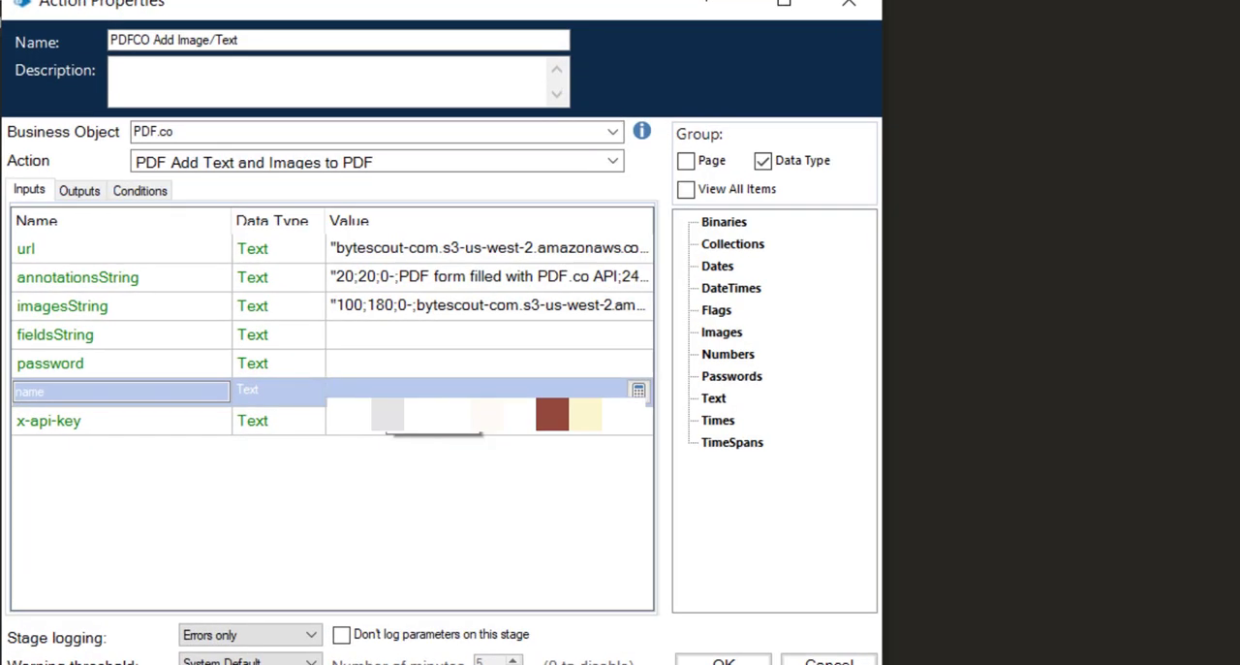
Store the url output in an auto-created Result_url data item and accept the stage.
left_click(80, 190)
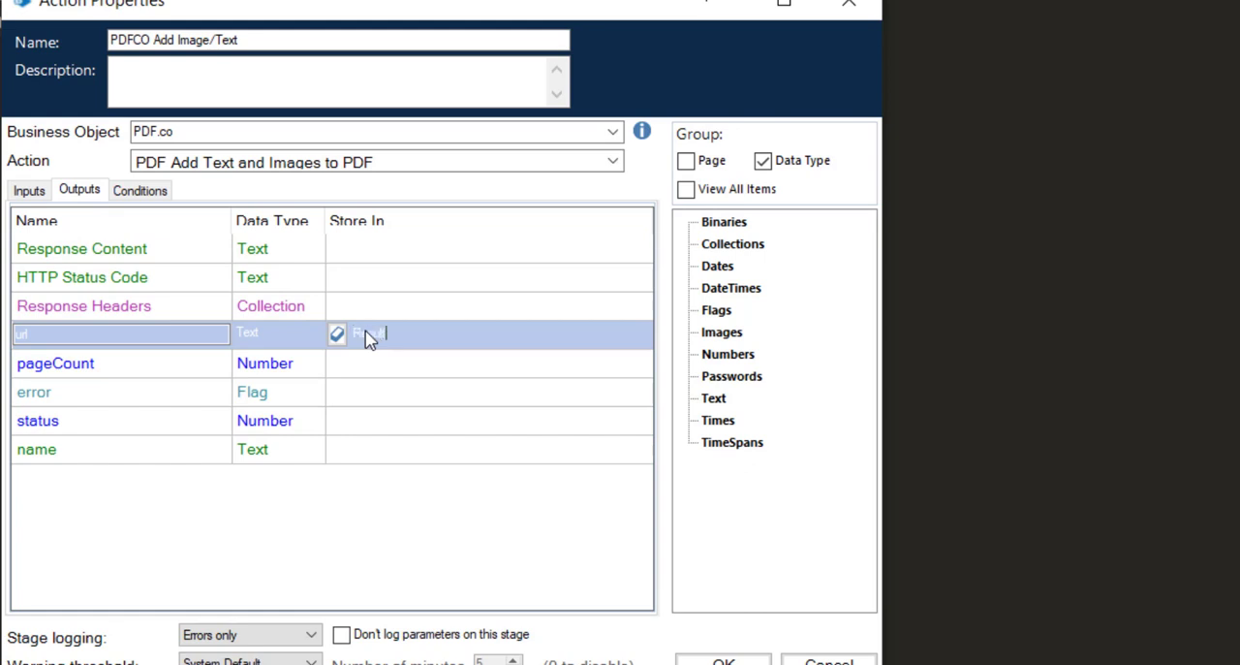
type("Result_url")
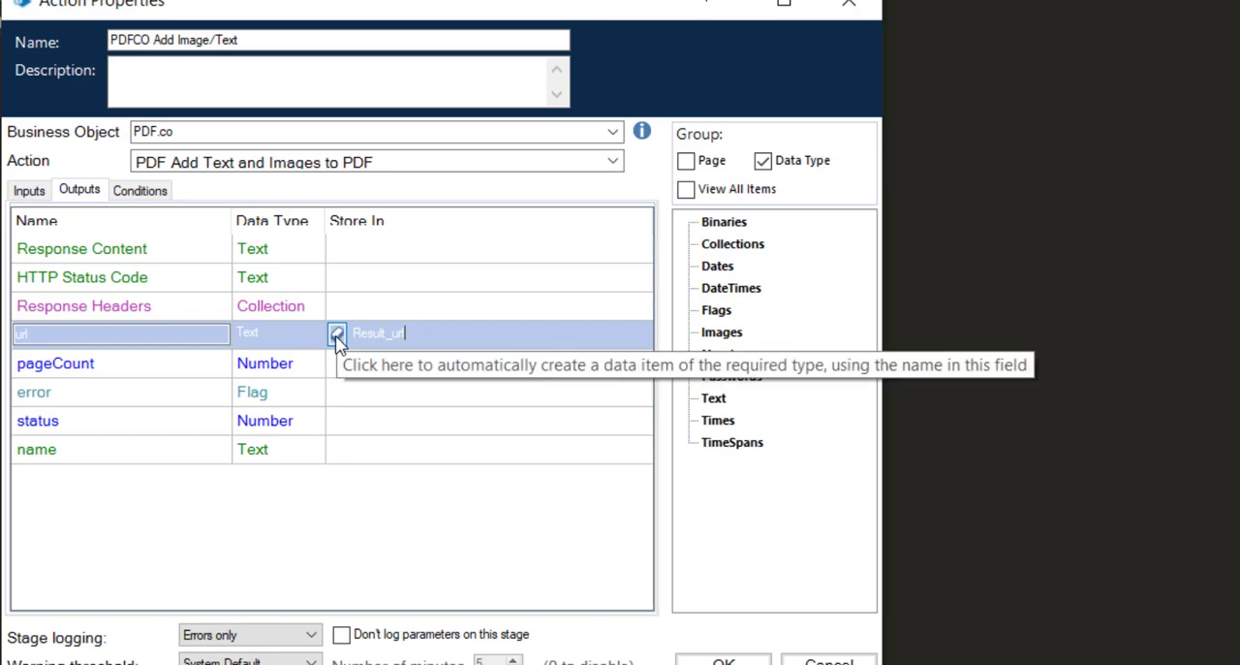
left_click(337, 332)
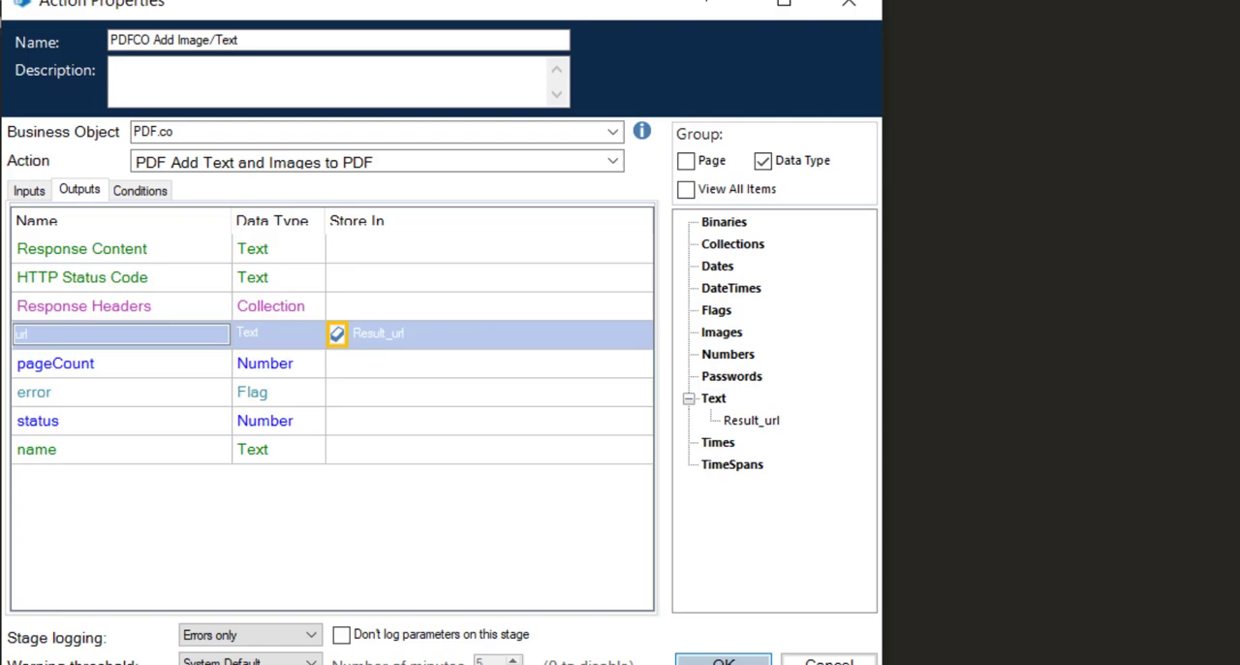
left_click(722, 662)
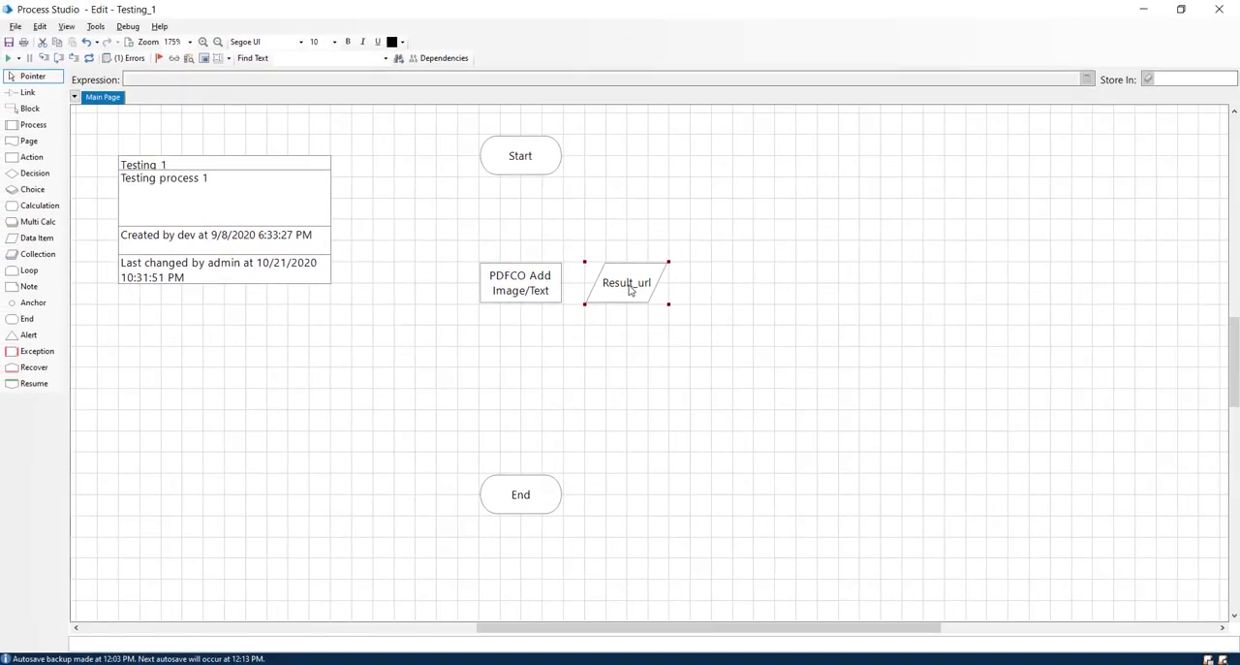
Move Result_url aside, link Start to the action to End, and save.
left_click_drag(627, 282, 710, 282)
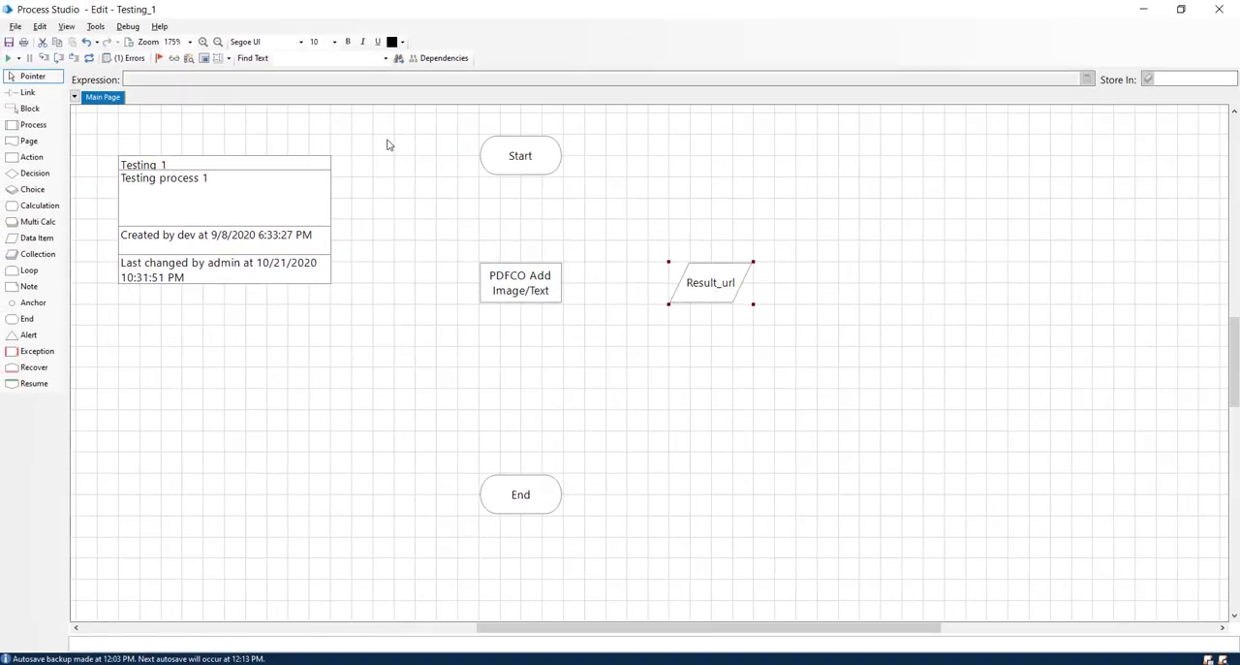
left_click(27, 92)
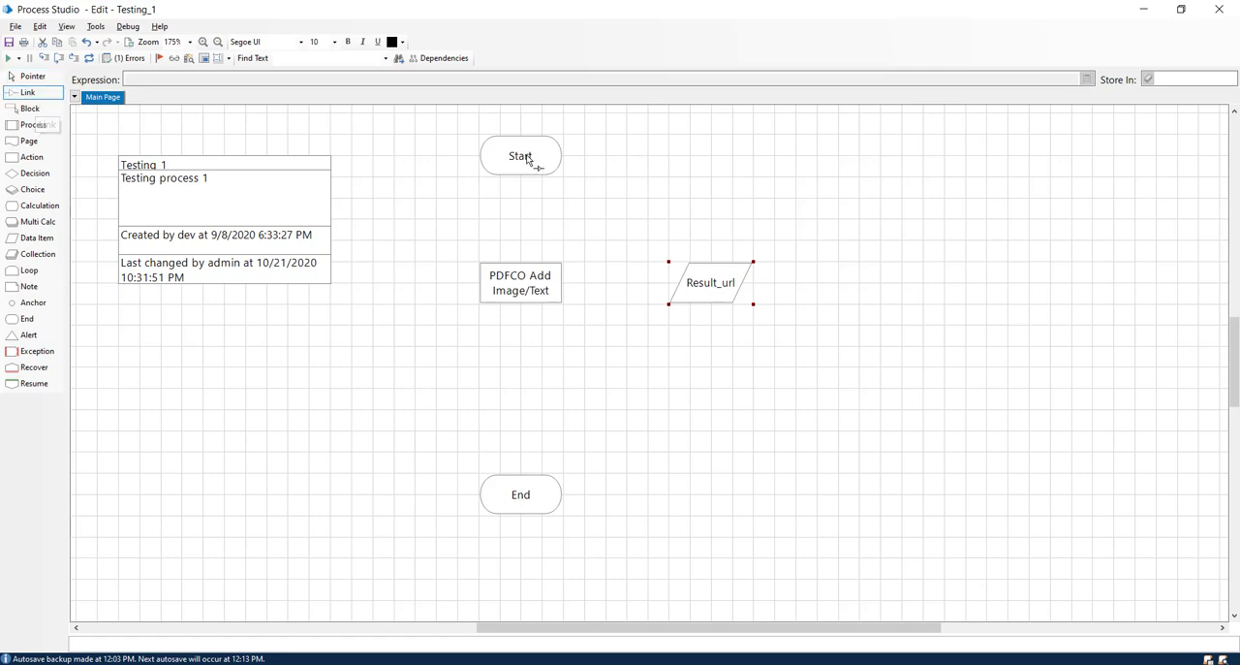
left_click_drag(521, 174, 521, 281)
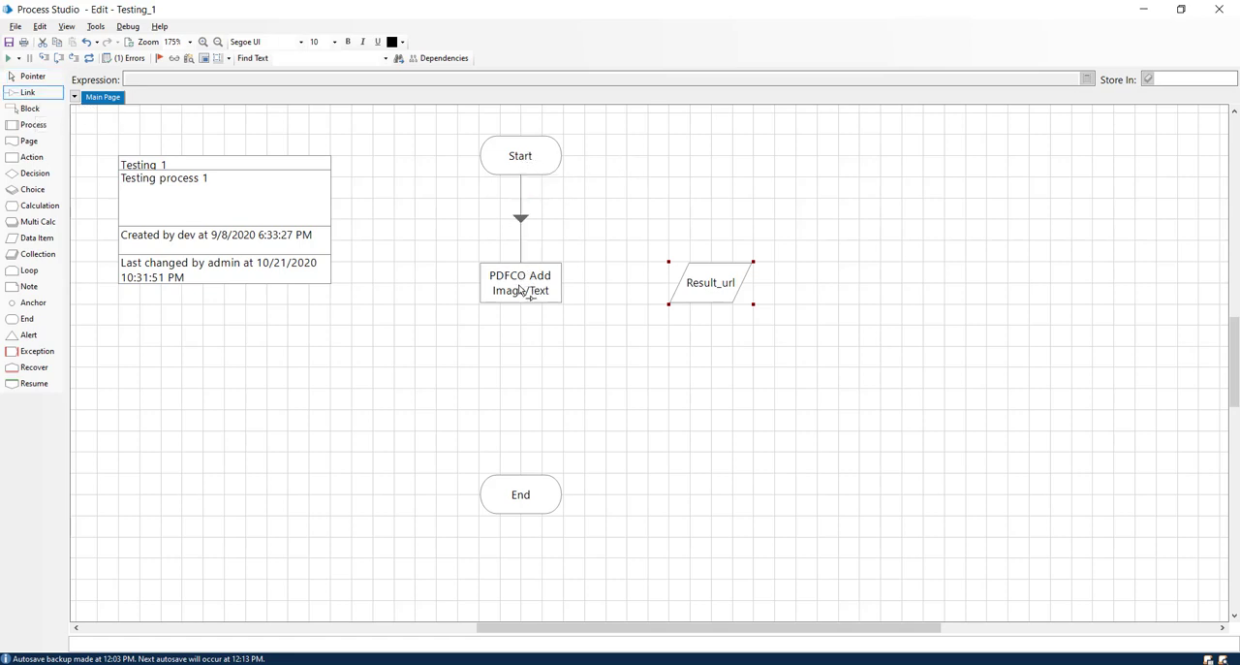
left_click_drag(521, 300, 520, 485)
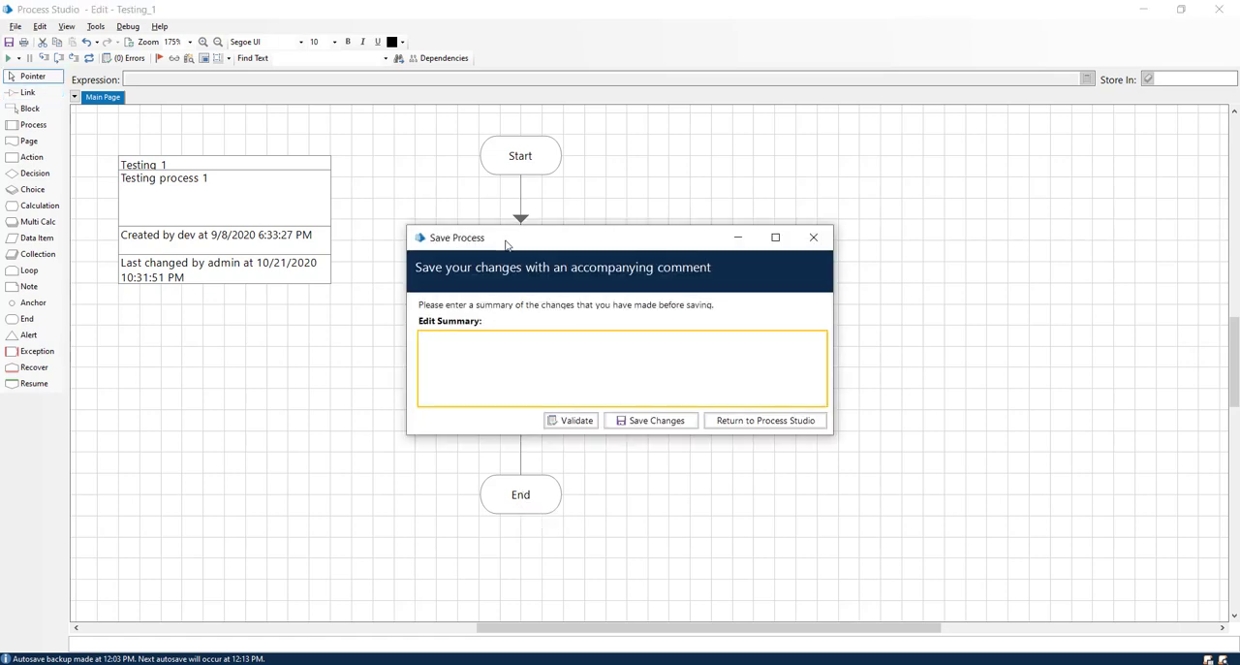
left_click(765, 419)
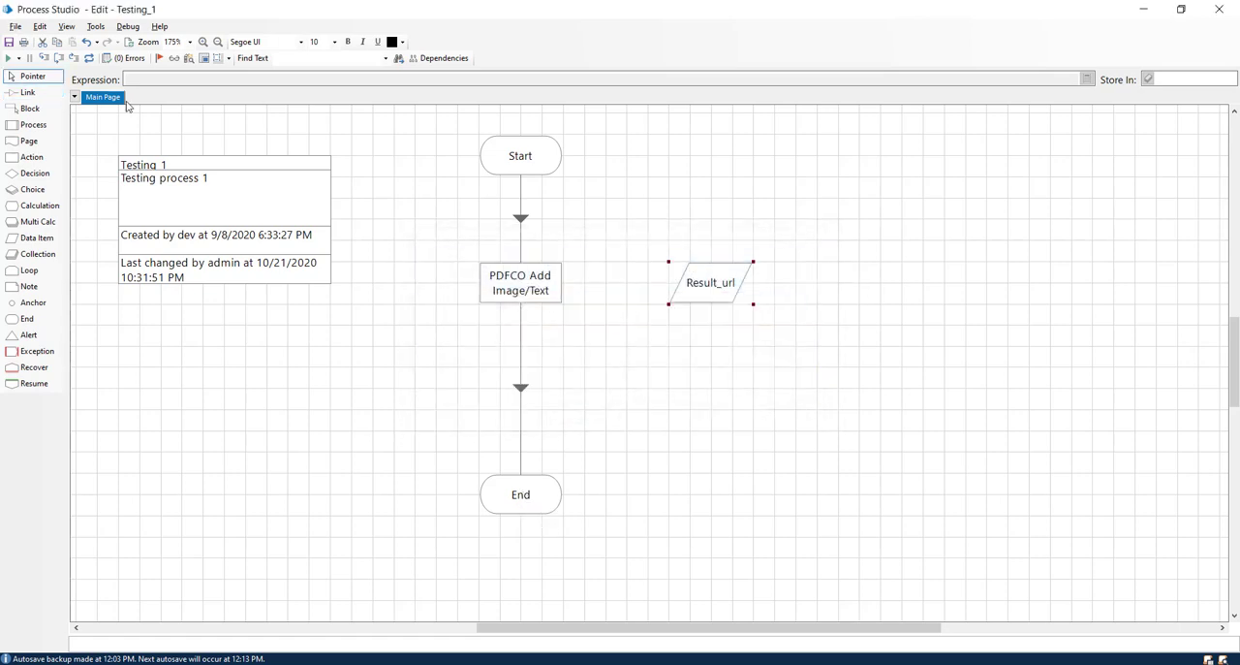
left_click(9, 57)
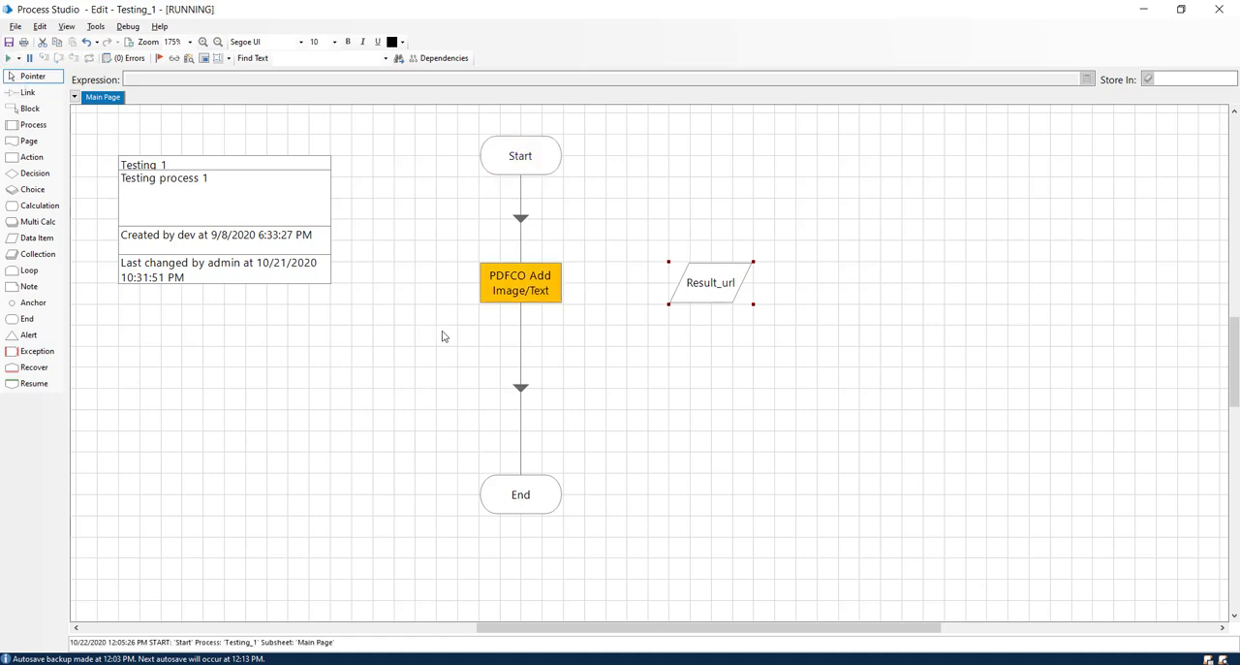
Run Testing_1 and view the full Result_url current value.
left_click(9, 57)
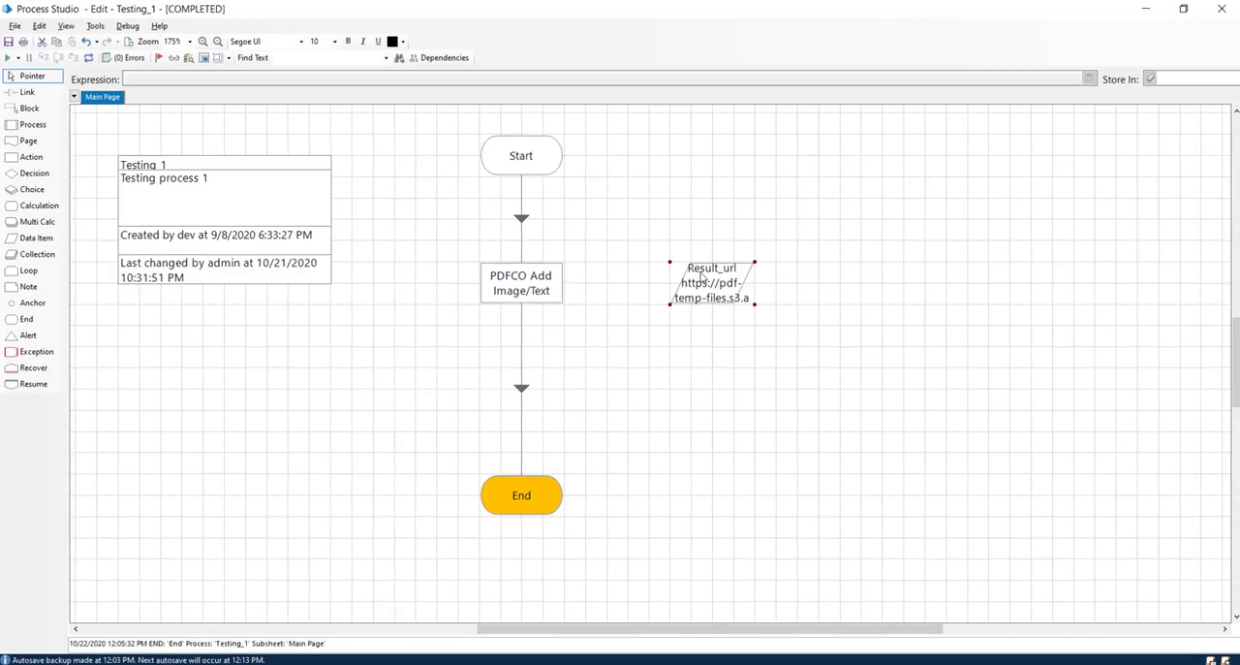
double_click(712, 282)
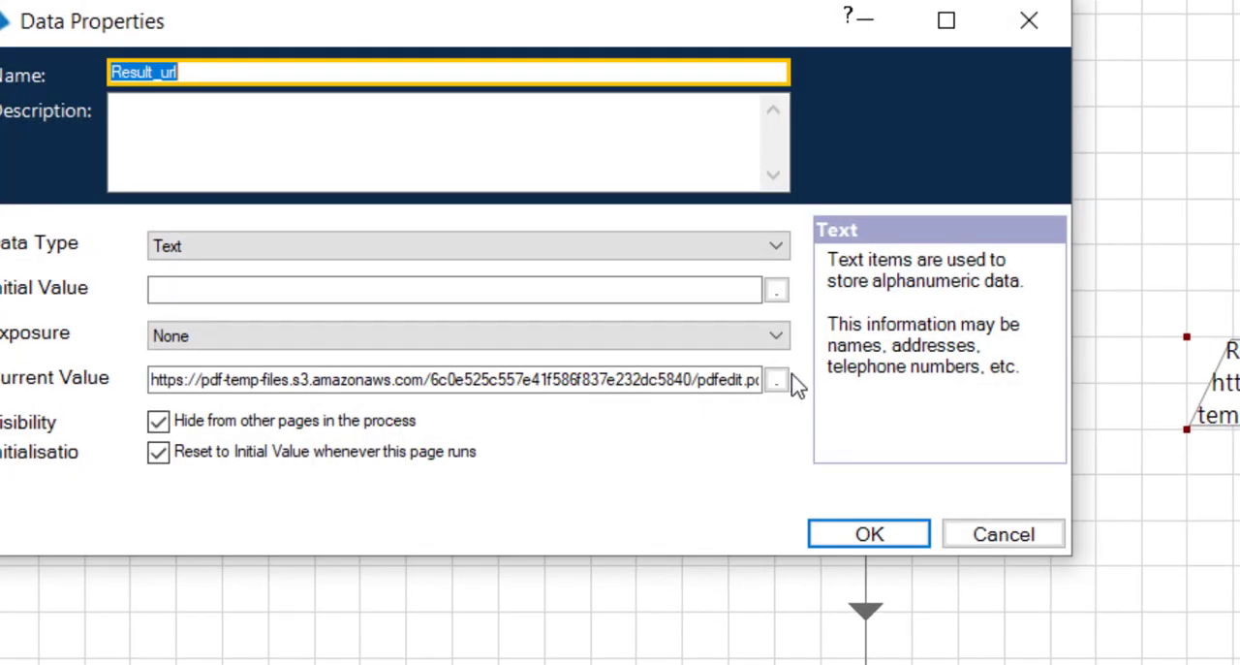
left_click(776, 379)
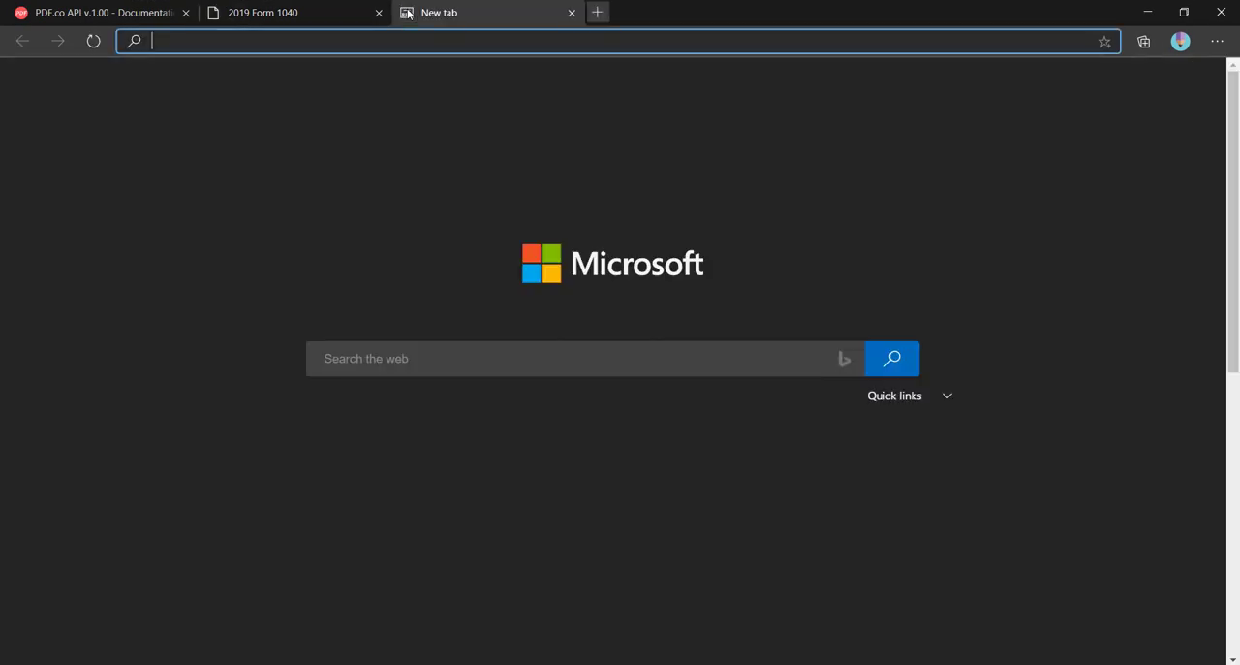
Load the S3 pdfedit.pdf result link and scroll through the annotated form.
type("https://pdf-temp-files.s3.amazonaws.com/6c0e525c557e41f586f837e232dc5840/pdfedit.pdf")
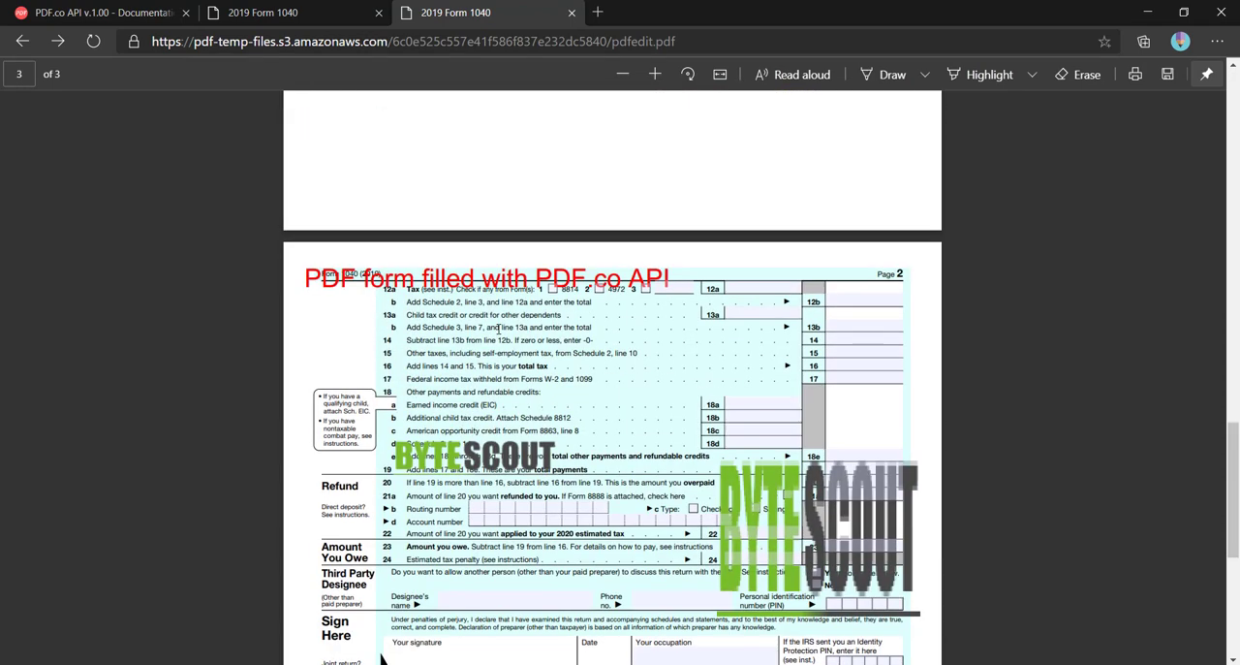
scroll("down", 3)
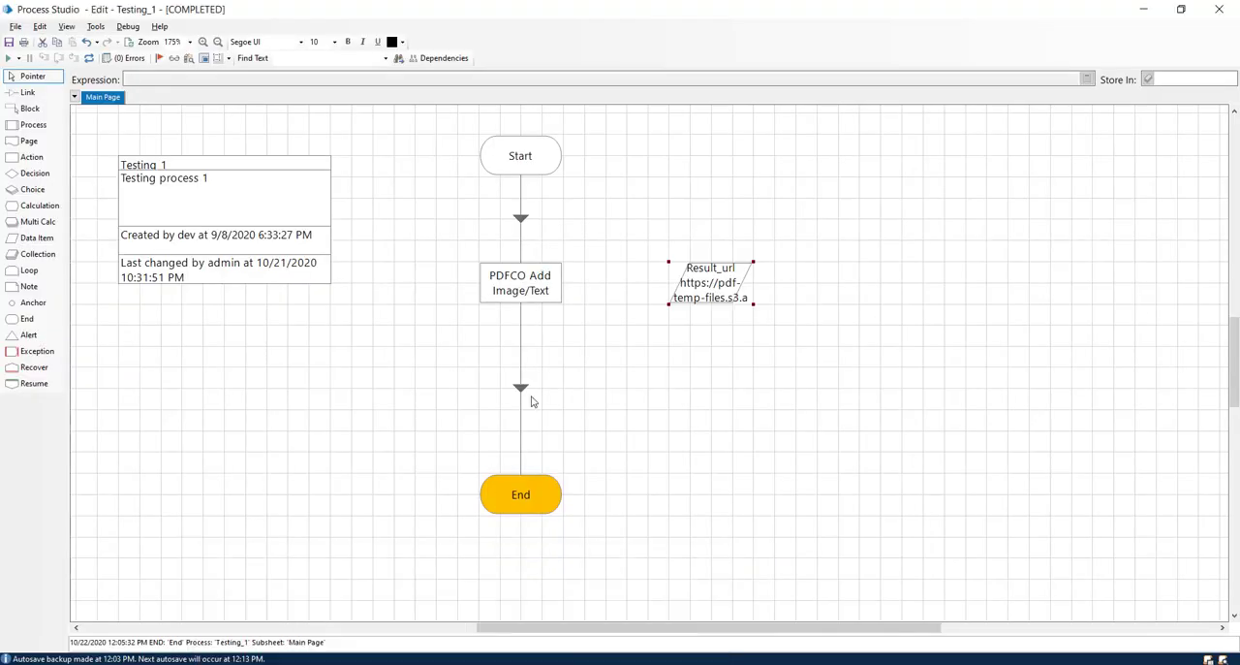
mouse_move(589, 353)
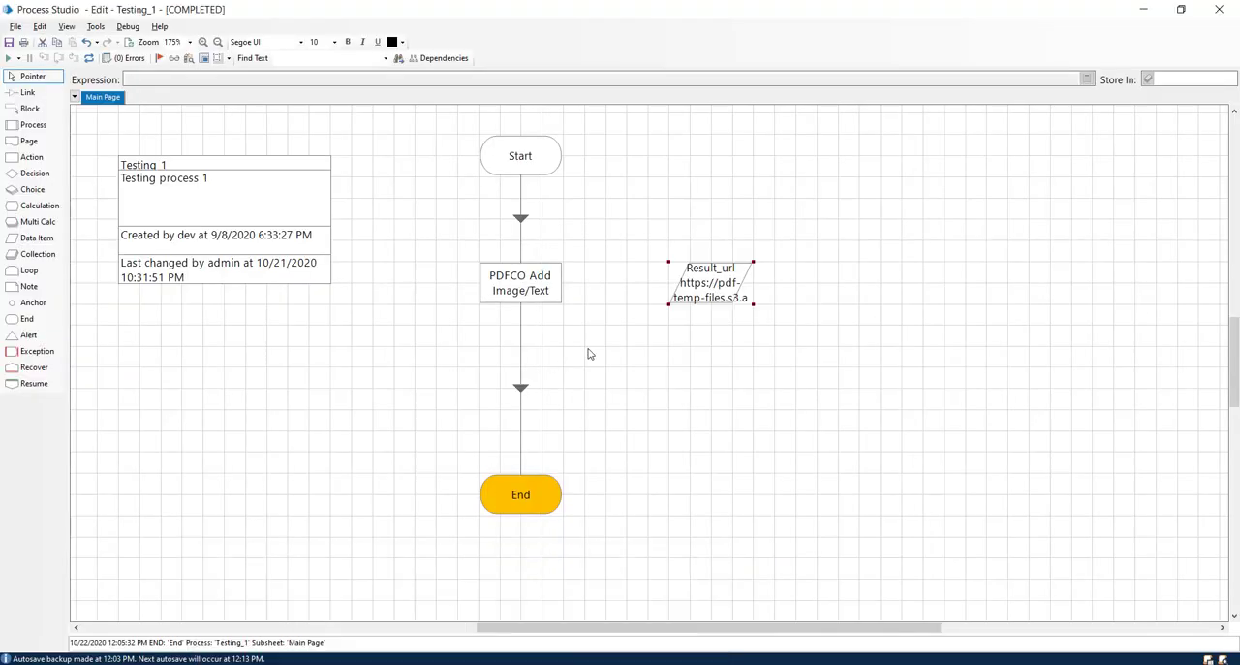